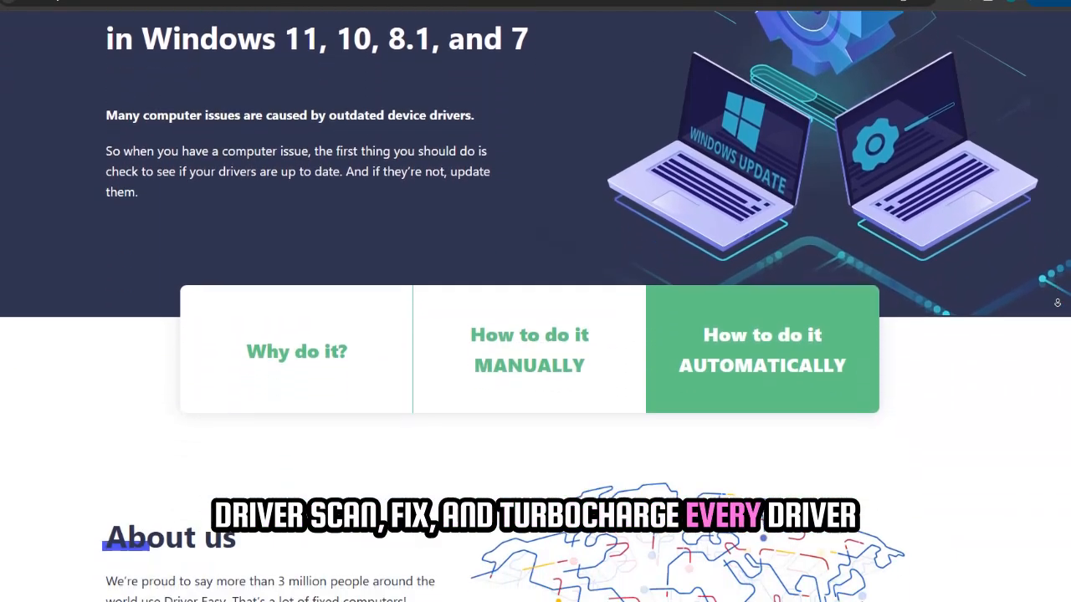
- Scroll the Driver Easy page past the device list, reviews and comparison table to the footer
{"action": "scroll", "scroll_direction": "down", "scroll_amount": 3}
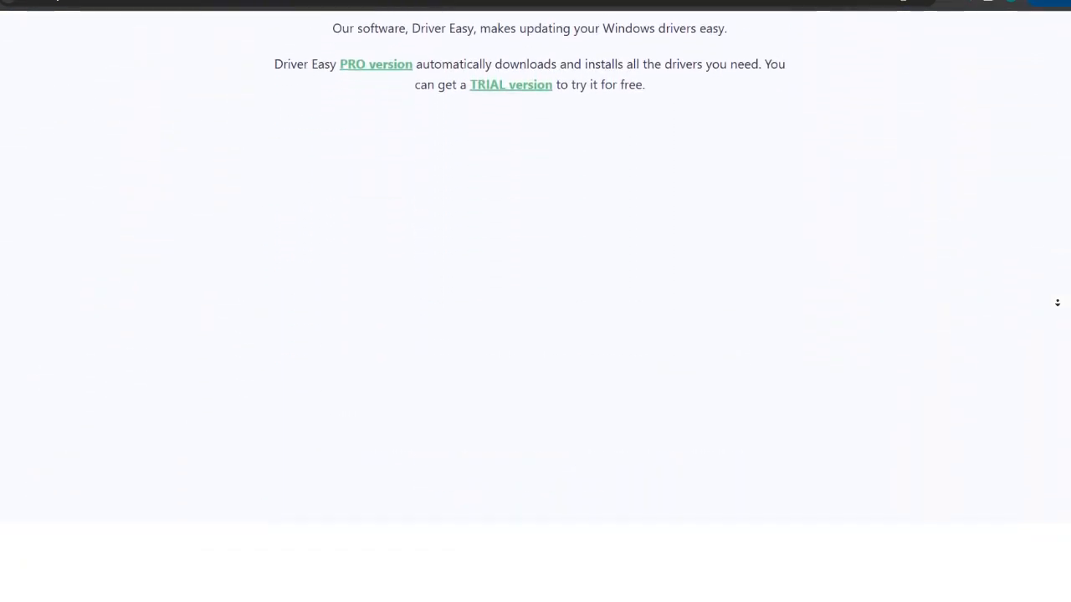
{"action": "scroll", "scroll_direction": "down", "scroll_amount": 3}
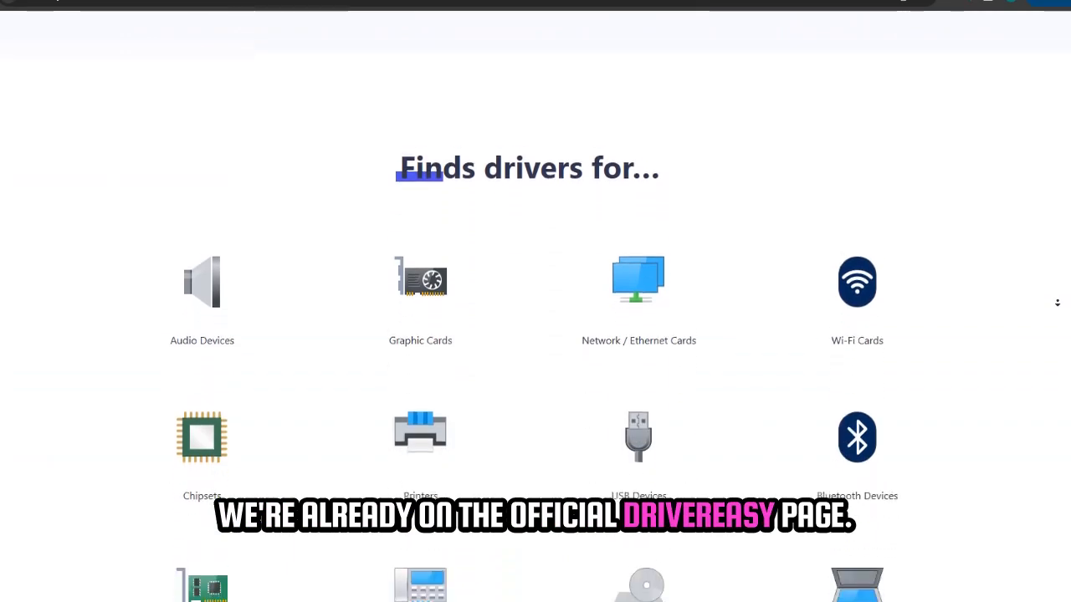
{"action": "scroll", "scroll_direction": "down", "scroll_amount": 3}
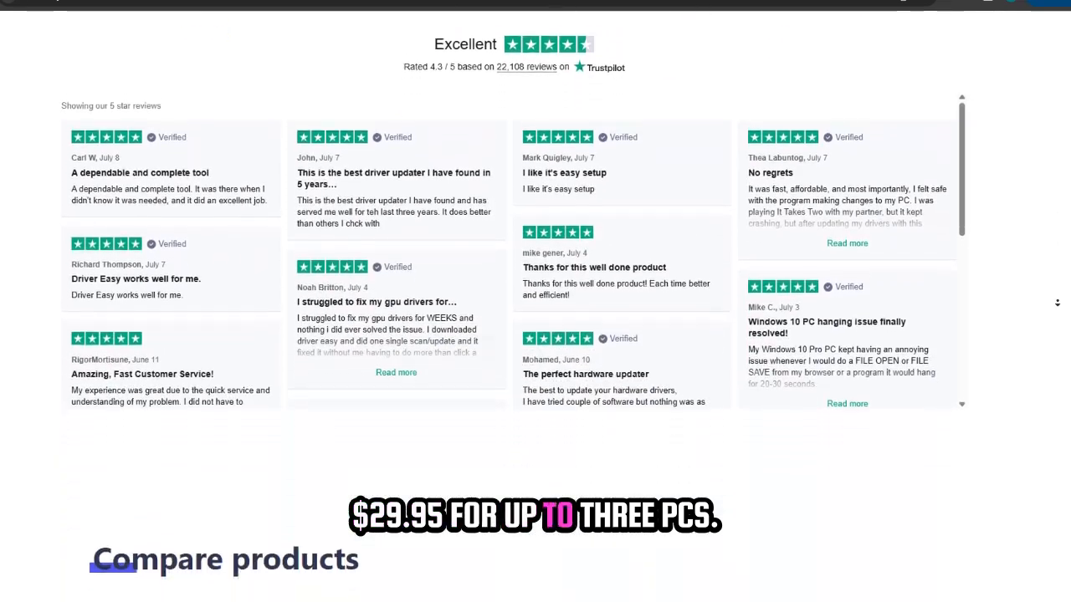
{"action": "scroll", "scroll_direction": "down", "scroll_amount": 3}
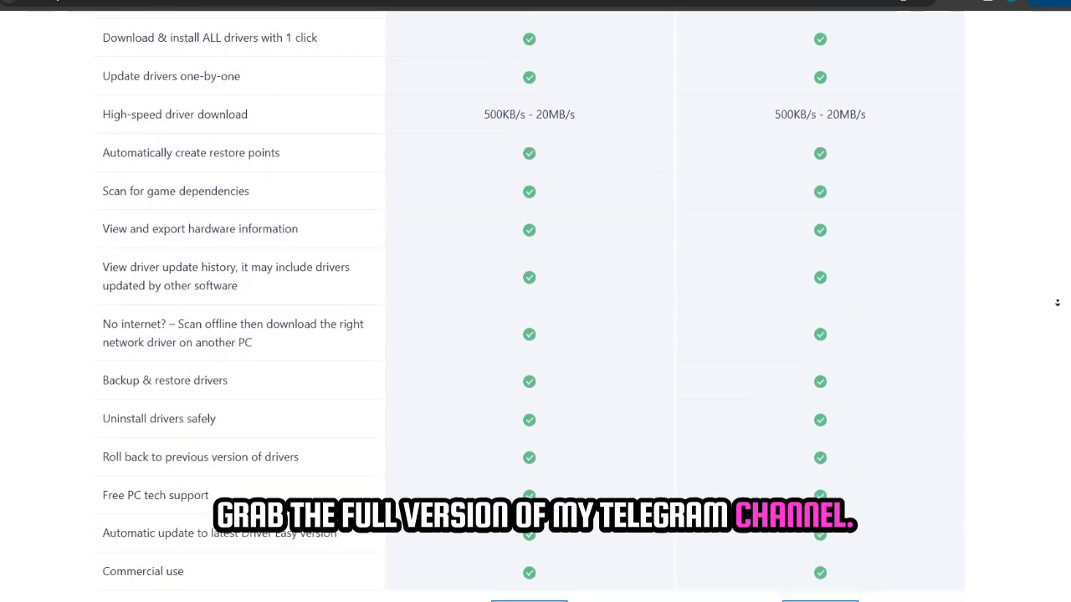
{"action": "scroll", "scroll_direction": "down", "scroll_amount": 3}
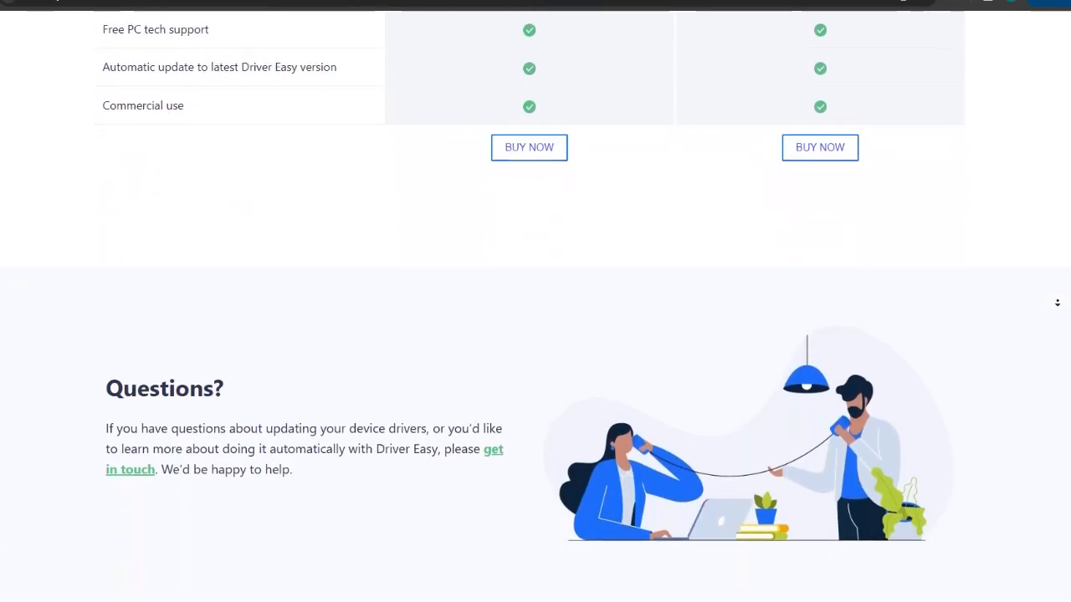
{"action": "scroll", "scroll_direction": "down", "scroll_amount": 3}
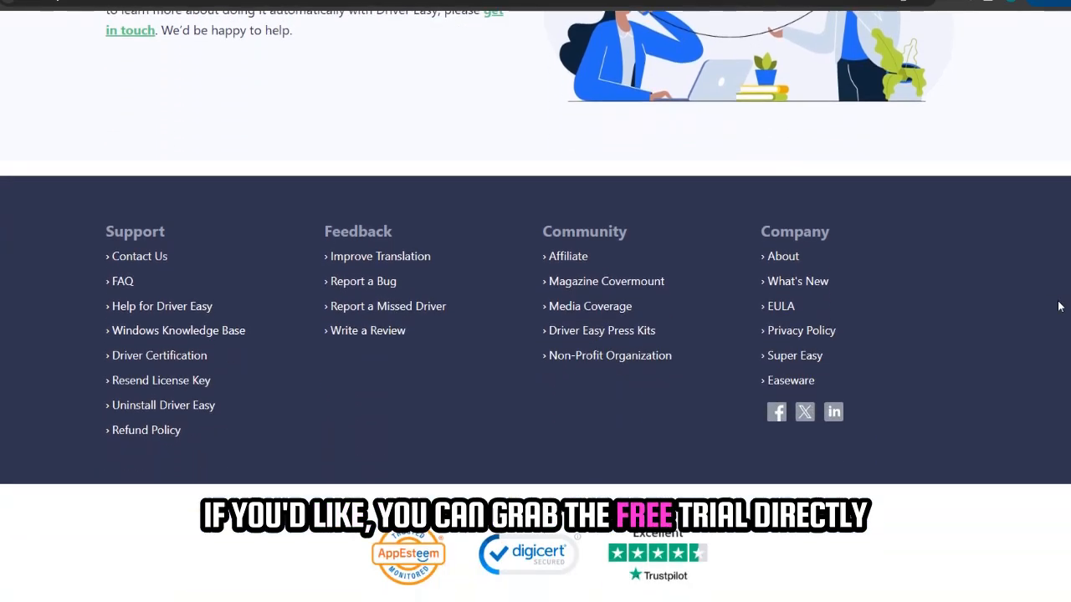
{"action": "scroll", "scroll_direction": "up", "scroll_amount": 3}
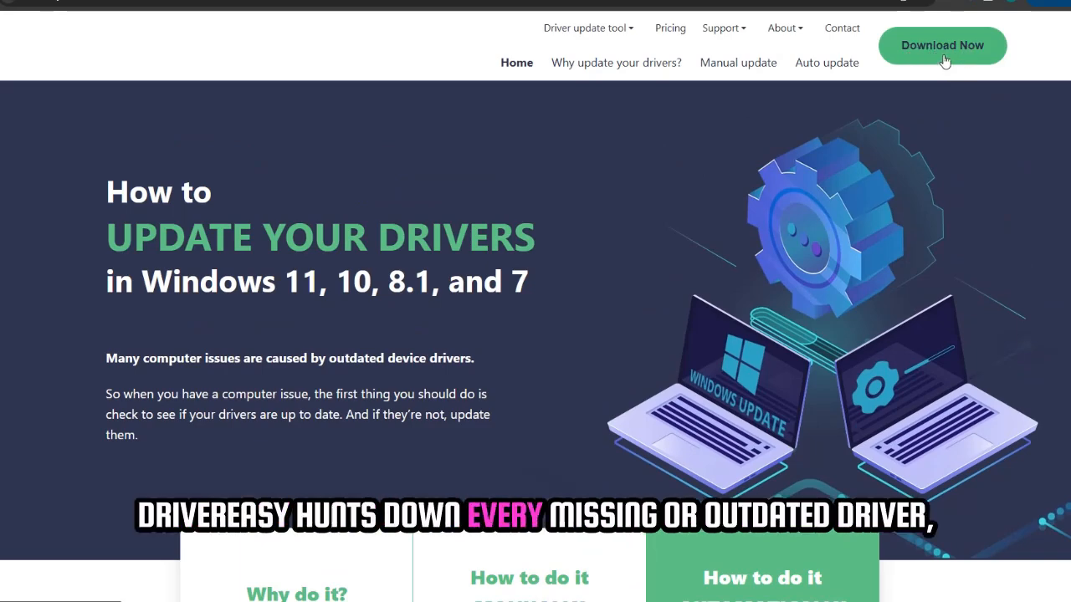
{"action": "mouse_move", "coordinate": [917, 241]}
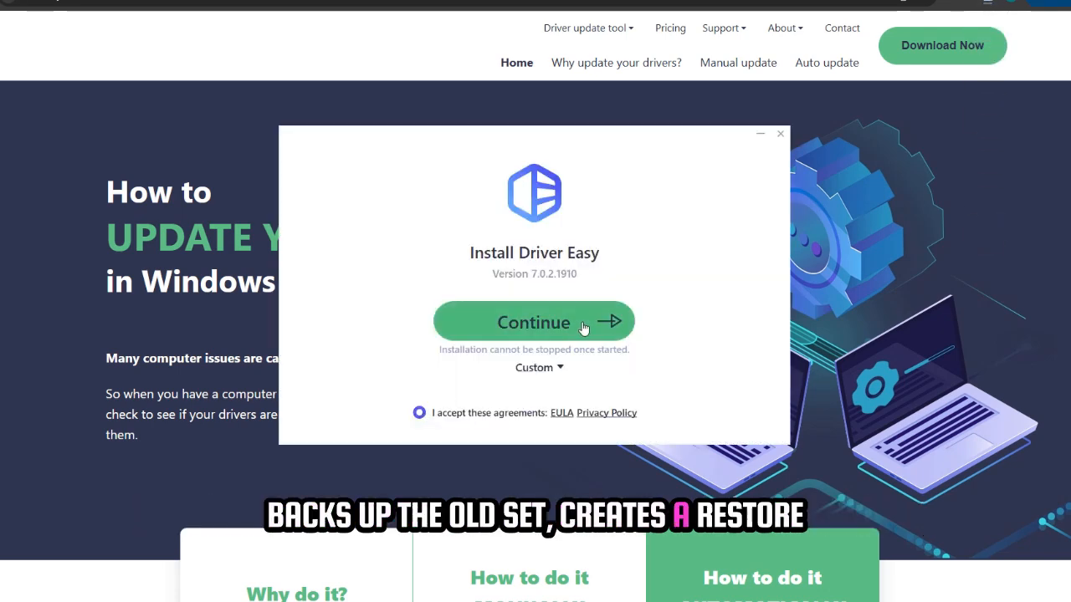
- Install Driver Easy with the default setup, then start a Scan Now for outdated drivers
{"action": "left_click", "coordinate": [533, 322]}
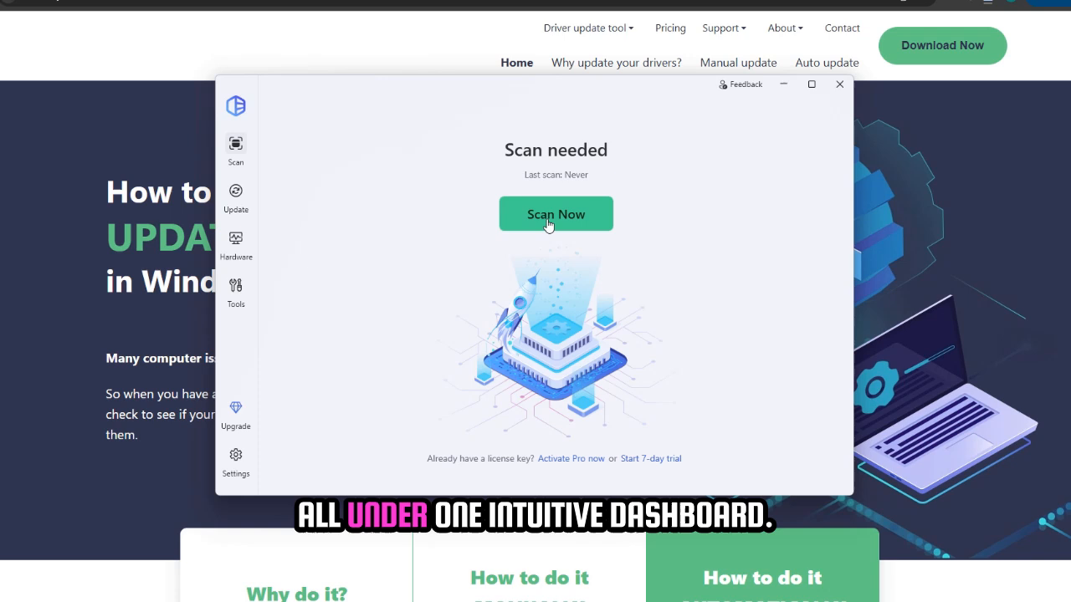
{"action": "left_click", "coordinate": [555, 214]}
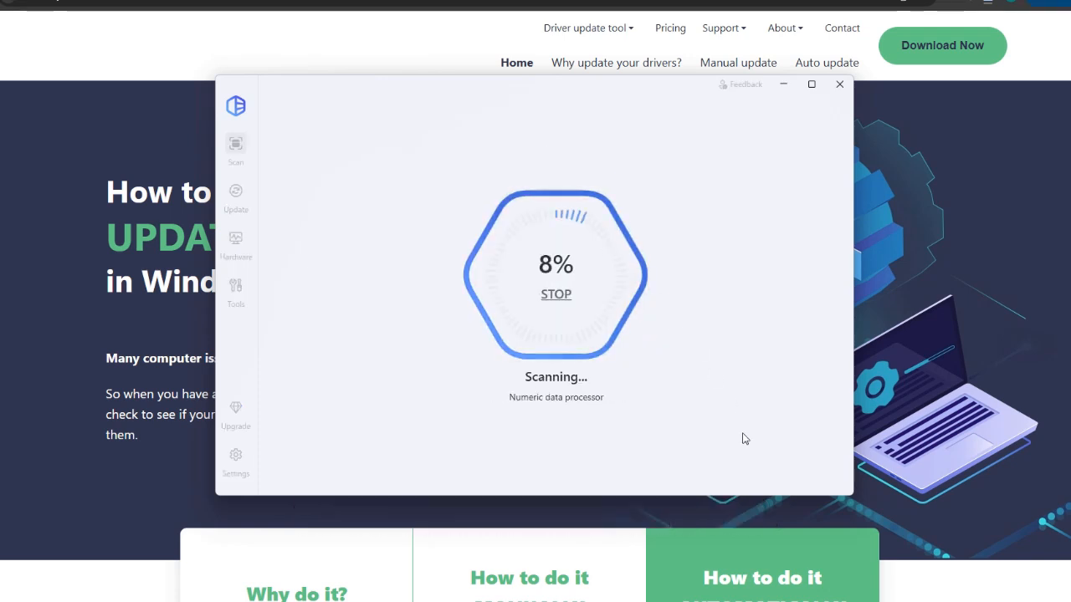